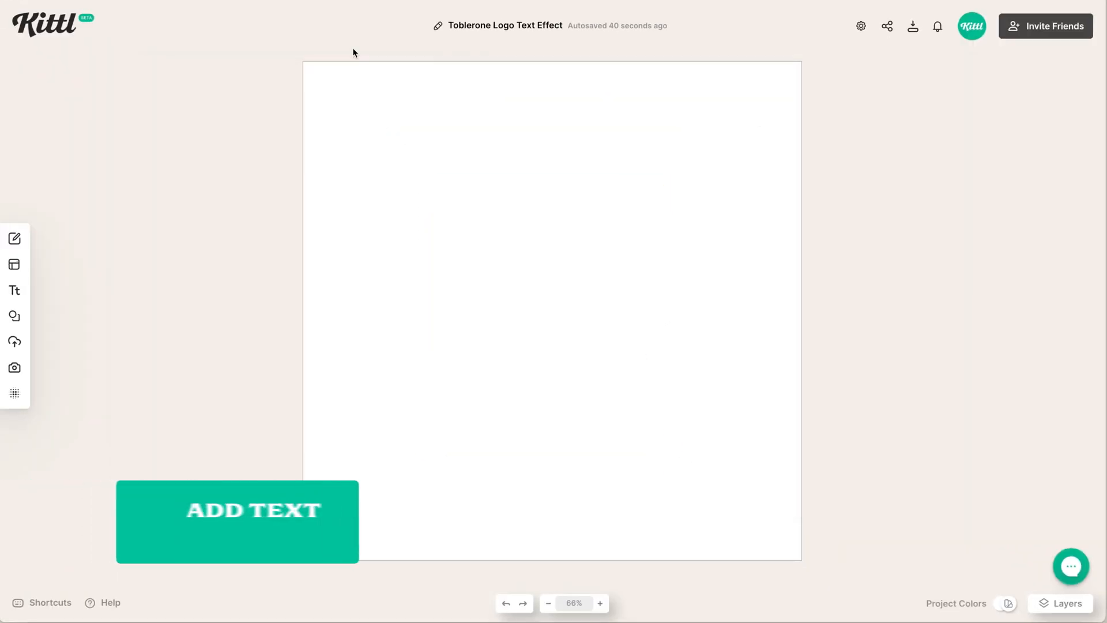
Type Toblerone, make it all uppercase, and set it in the heavy MILKSTORE serif typeface
type("Toblerone")
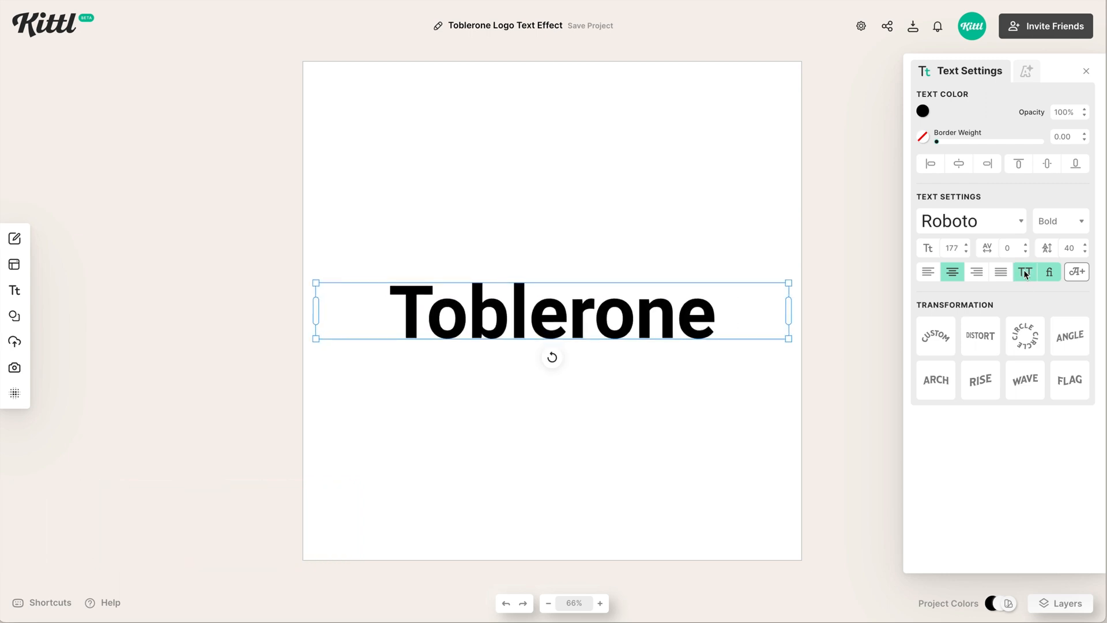
left_click(968, 221)
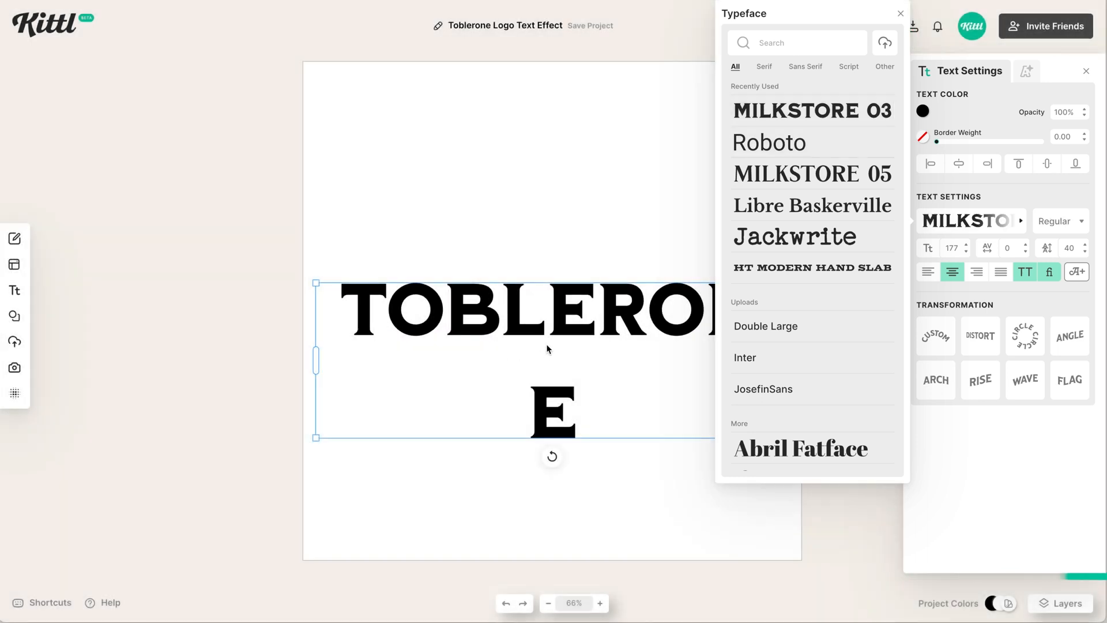
left_click(900, 13)
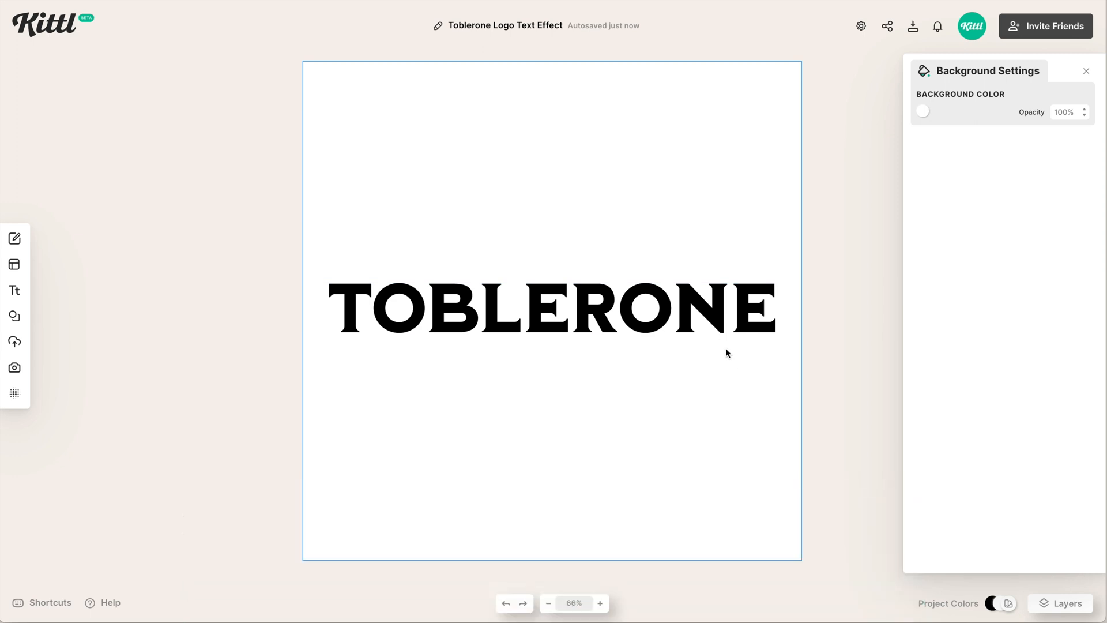
Fill the TOBLERONE lettering with a bright red-orange colour
left_click(553, 308)
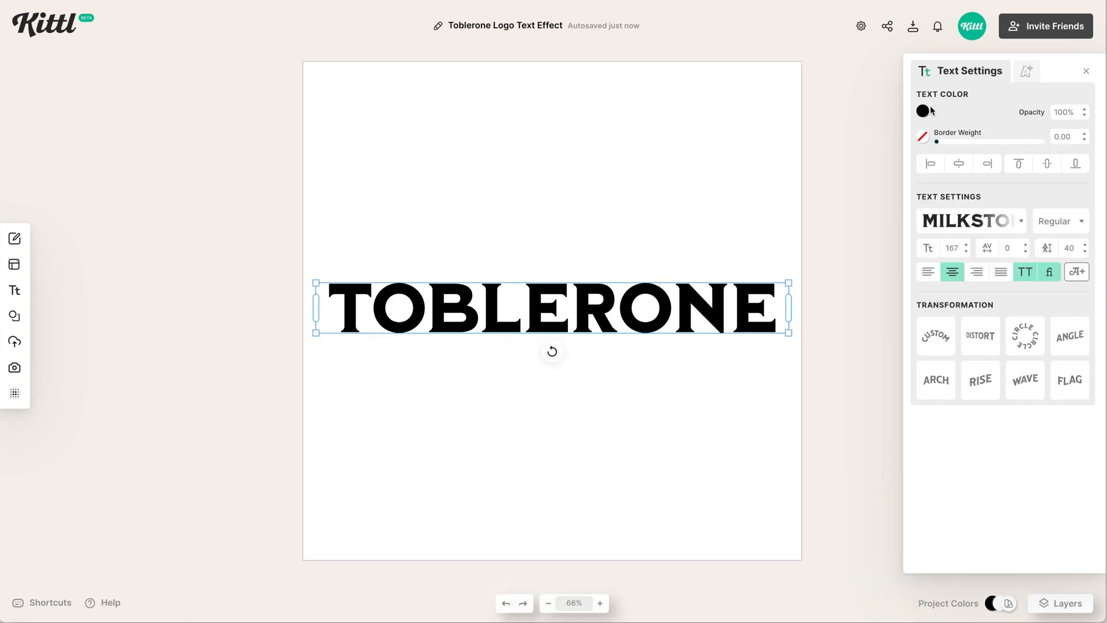
left_click(922, 111)
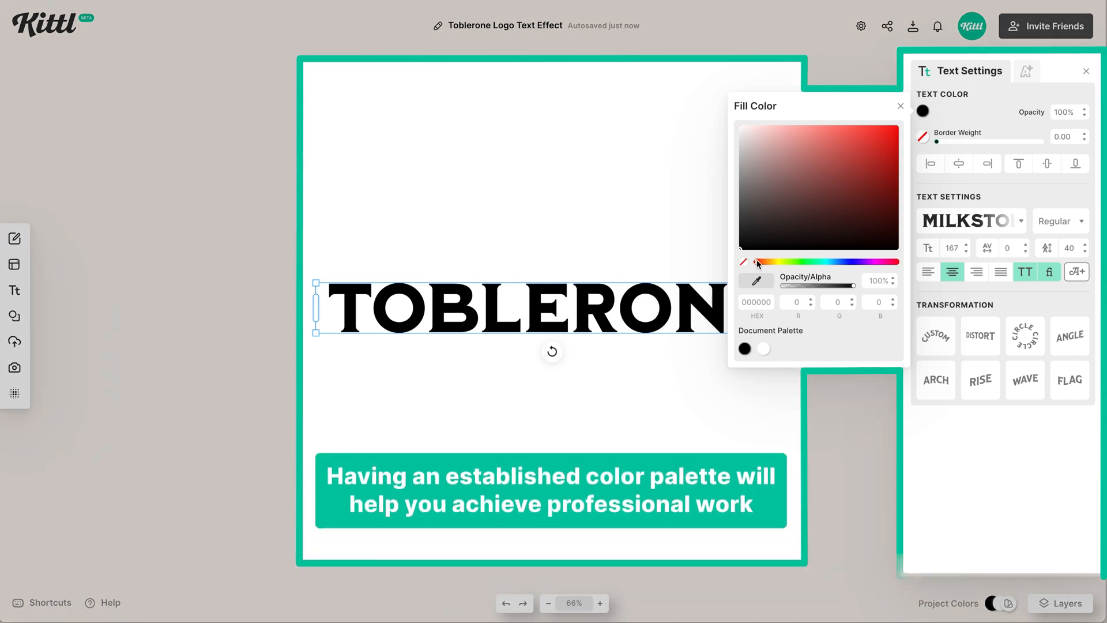
mouse_move(863, 144)
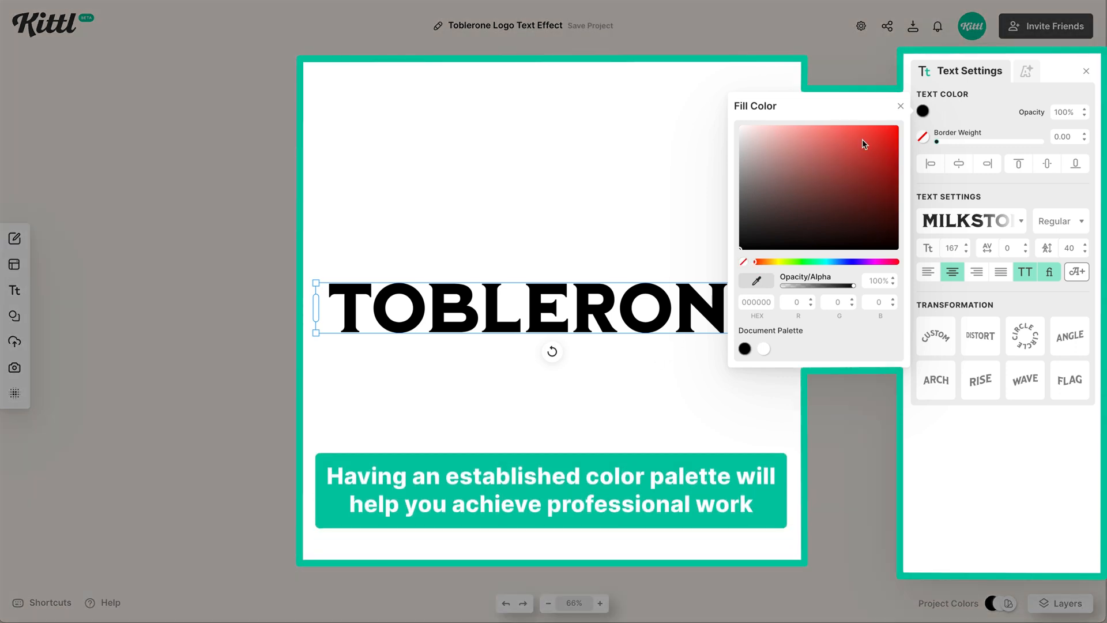
left_click(882, 129)
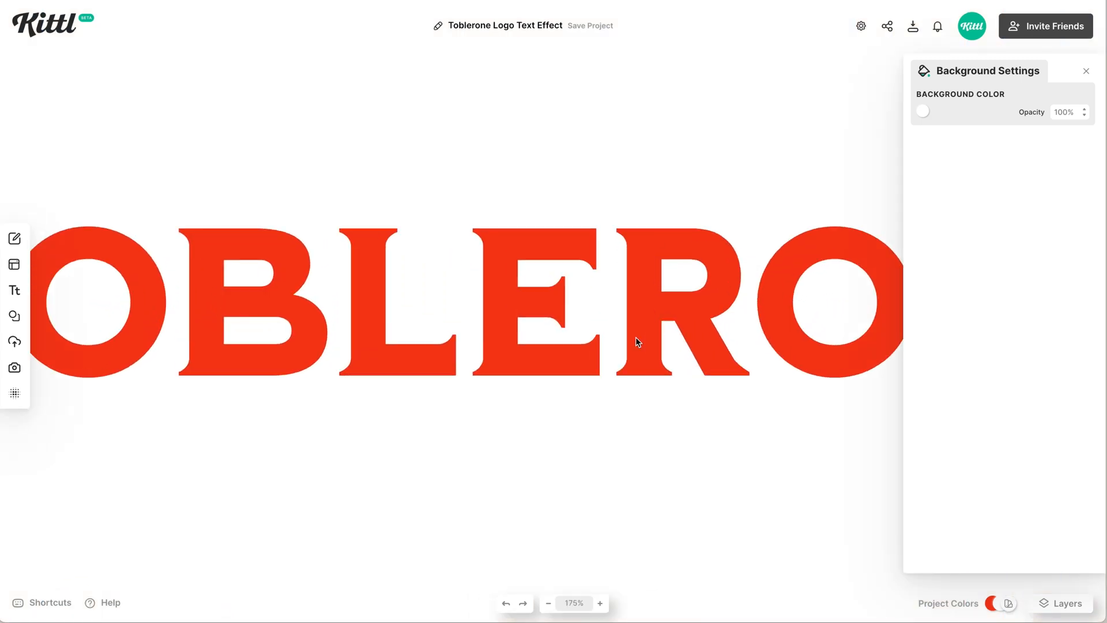
Give the TOBLERONE letters a border of weight about 8.8 in a bronze shade
left_click(635, 342)
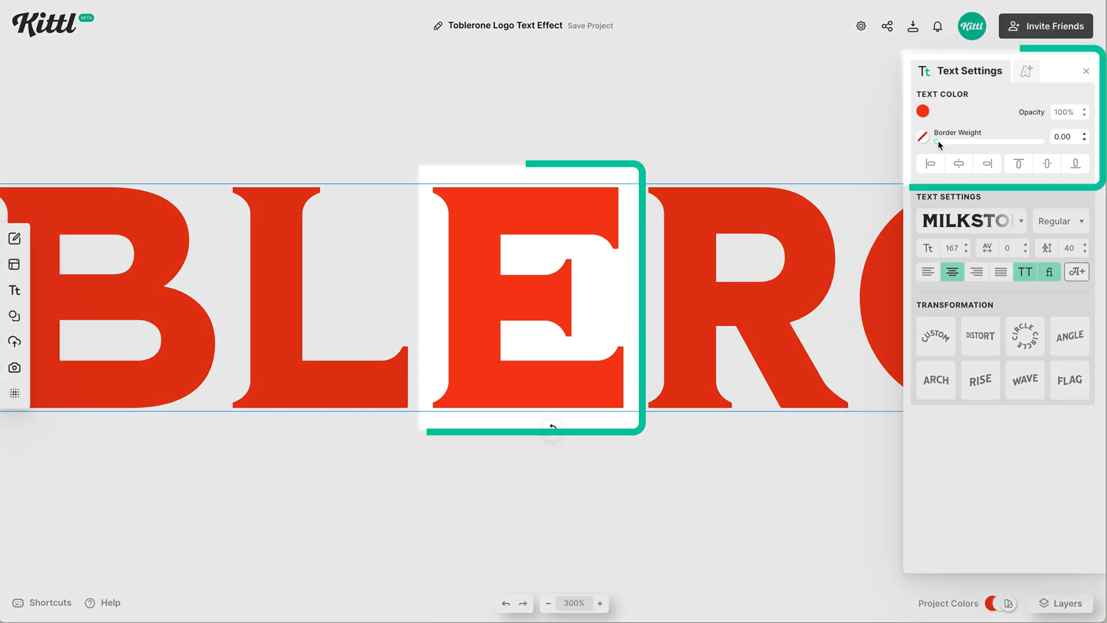
left_click_drag(935, 141, 946, 141)
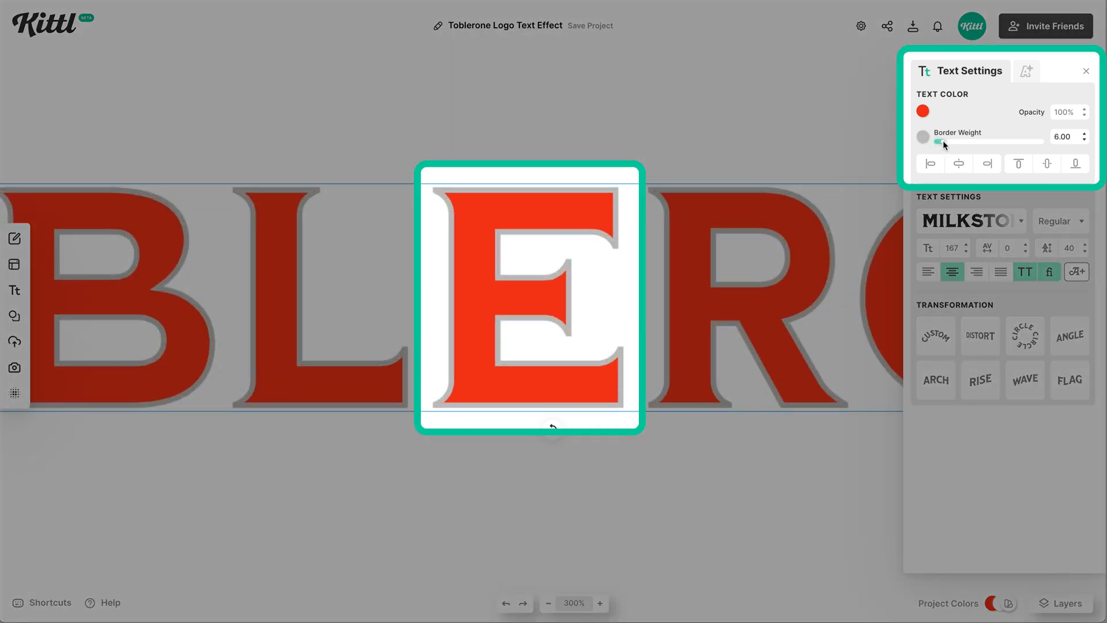
left_click_drag(938, 141, 945, 141)
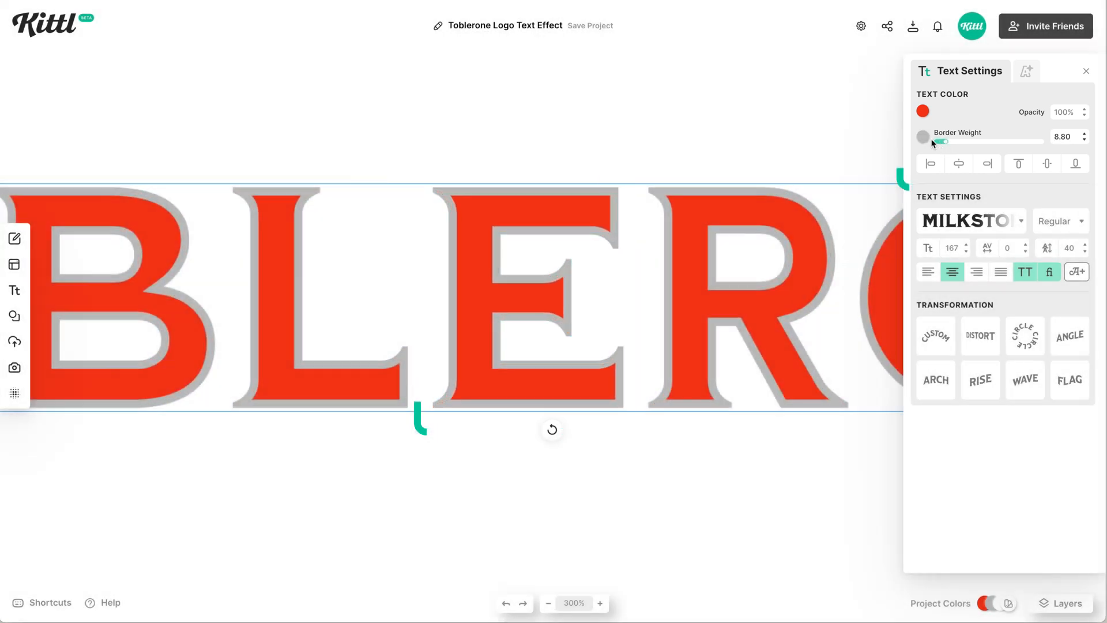
left_click(923, 136)
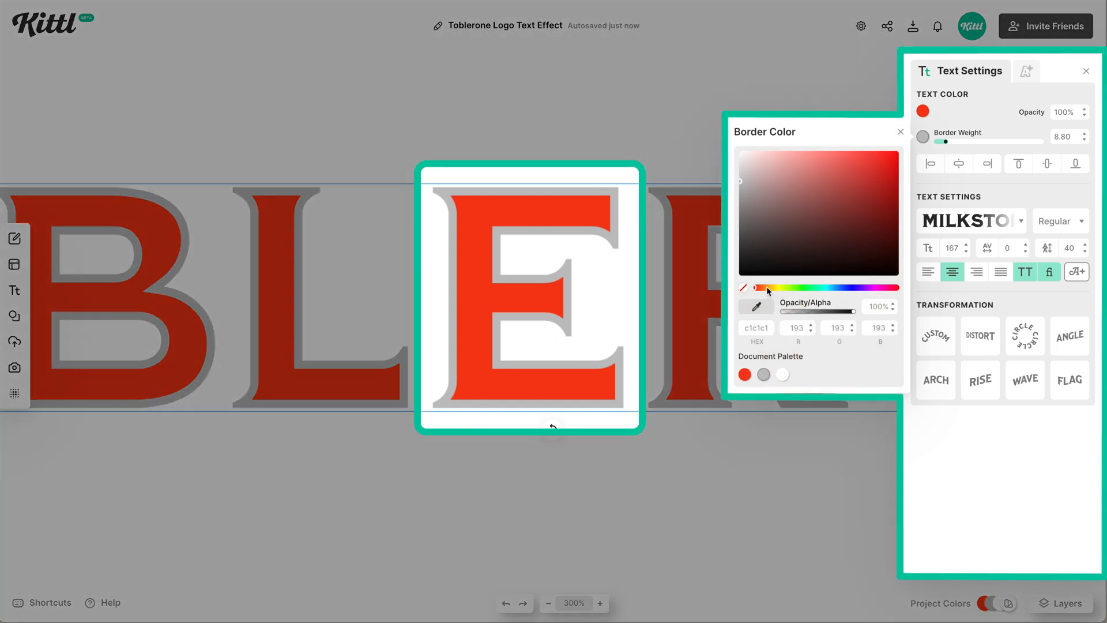
left_click(767, 287)
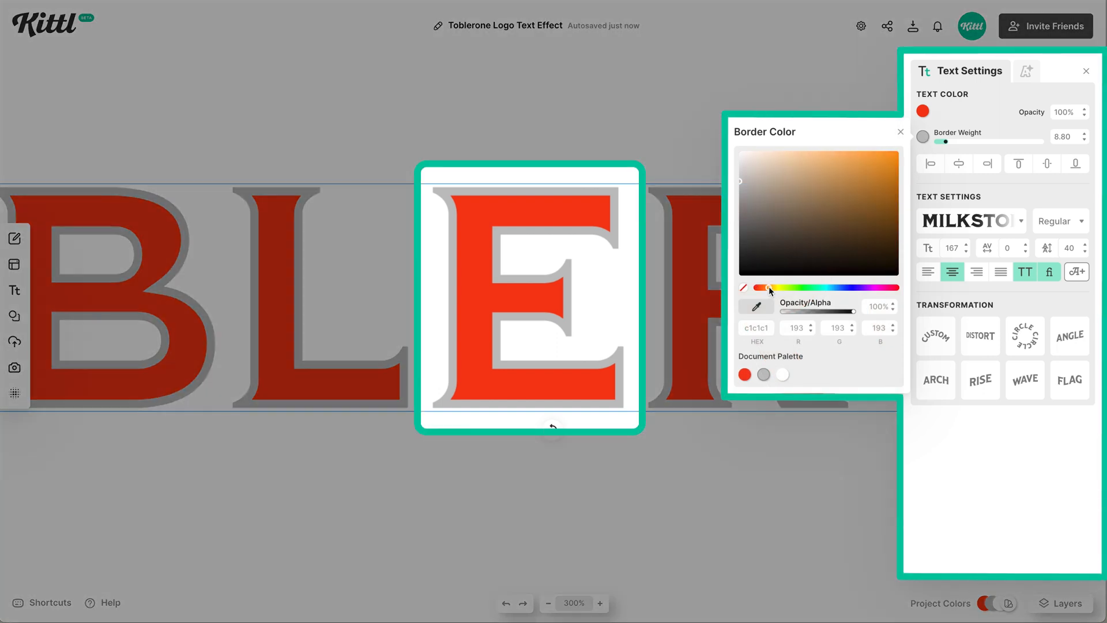
left_click(763, 287)
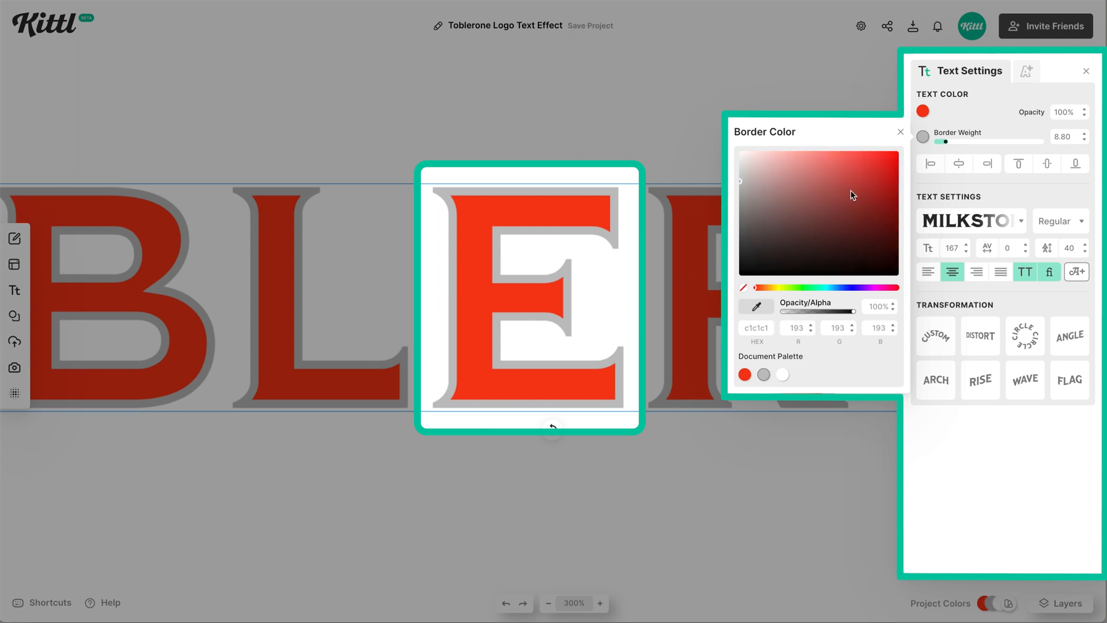
left_click(766, 287)
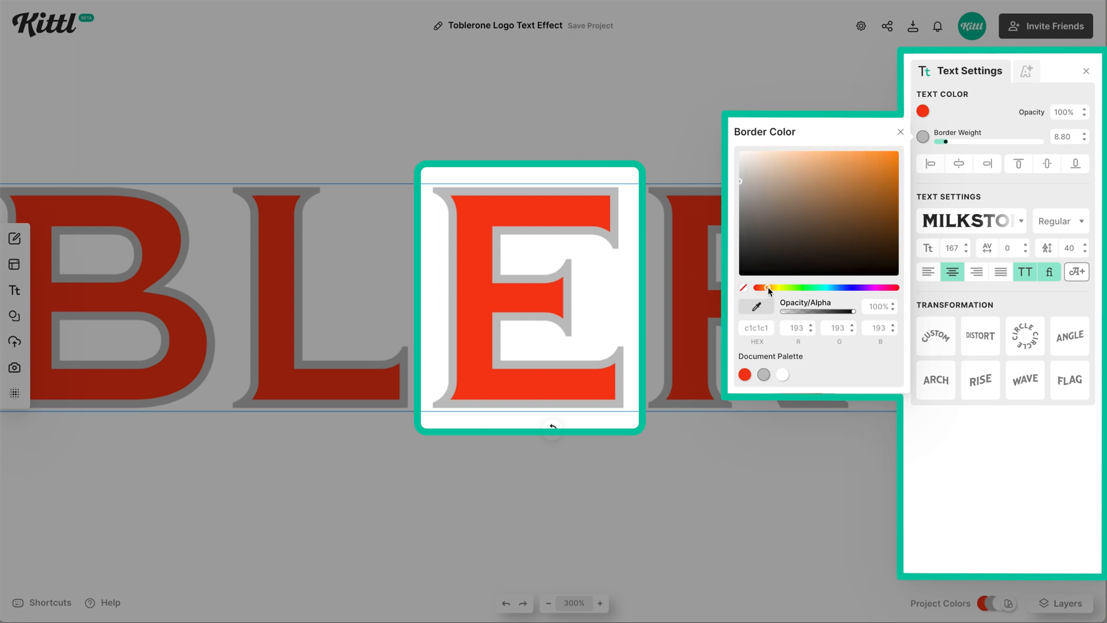
left_click(861, 173)
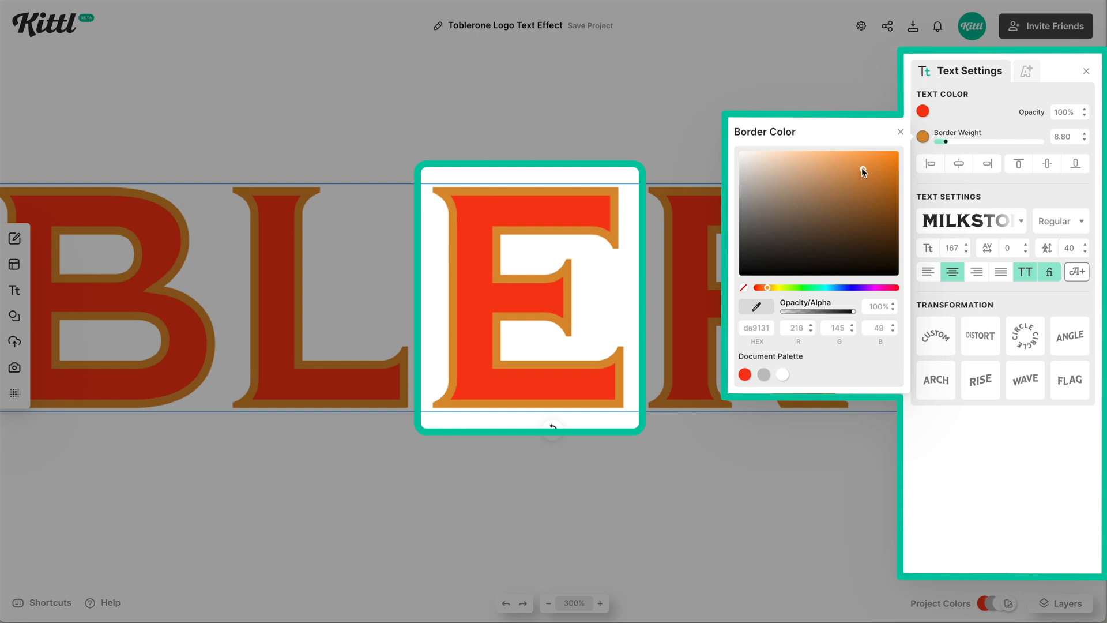
left_click(845, 195)
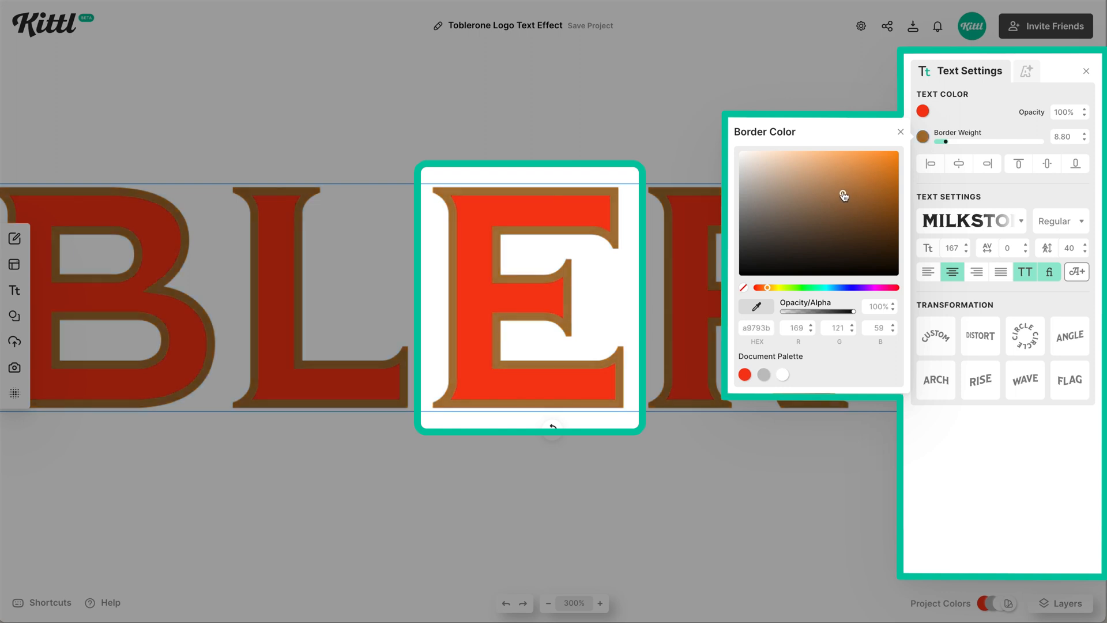
left_click(839, 207)
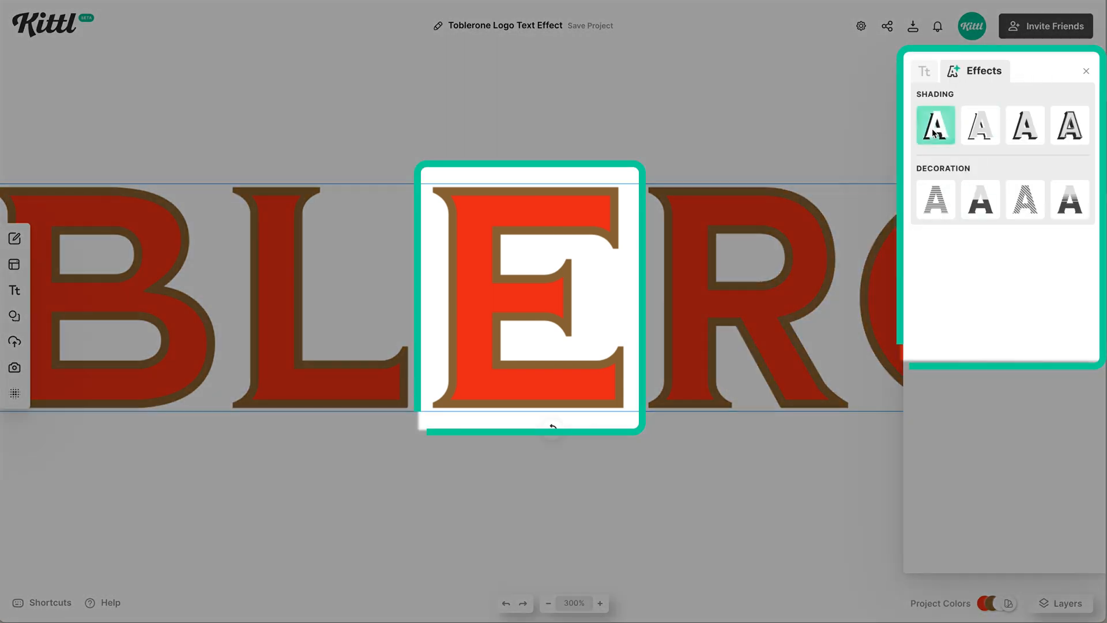
Add a hard-edged drop shadow with zero blur and set its colour to dark navy
left_click(934, 125)
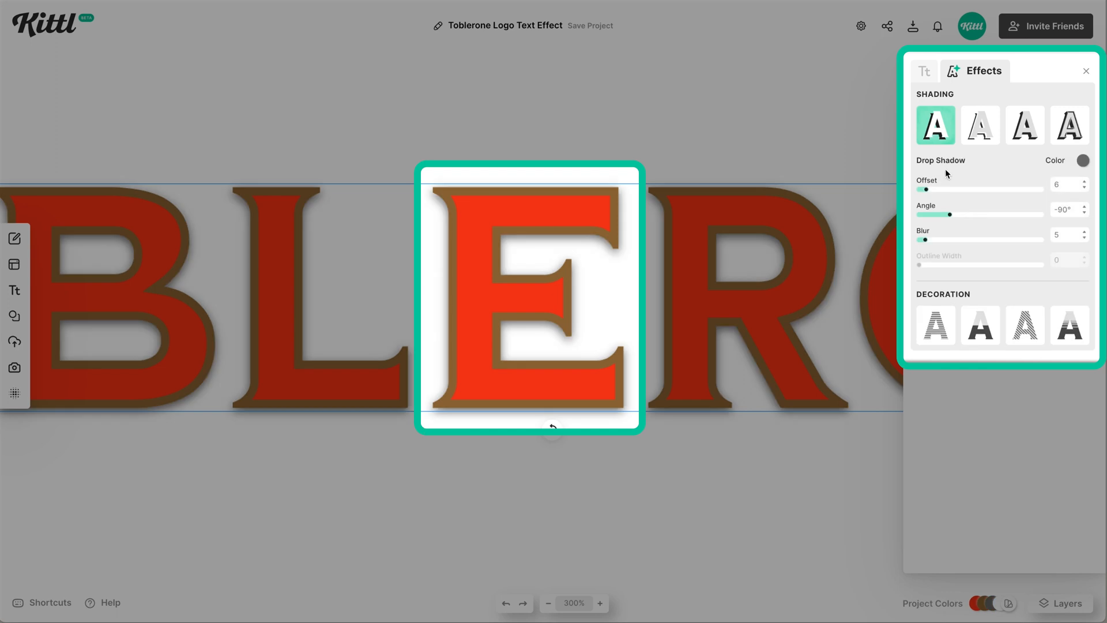
left_click_drag(929, 239, 921, 239)
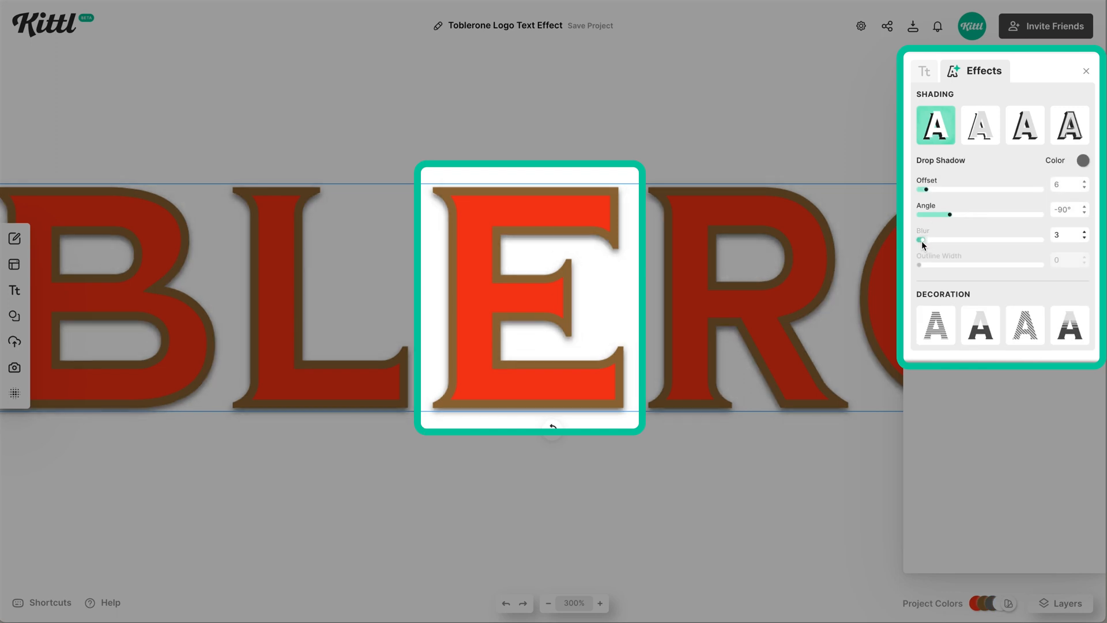
left_click_drag(920, 240, 921, 240)
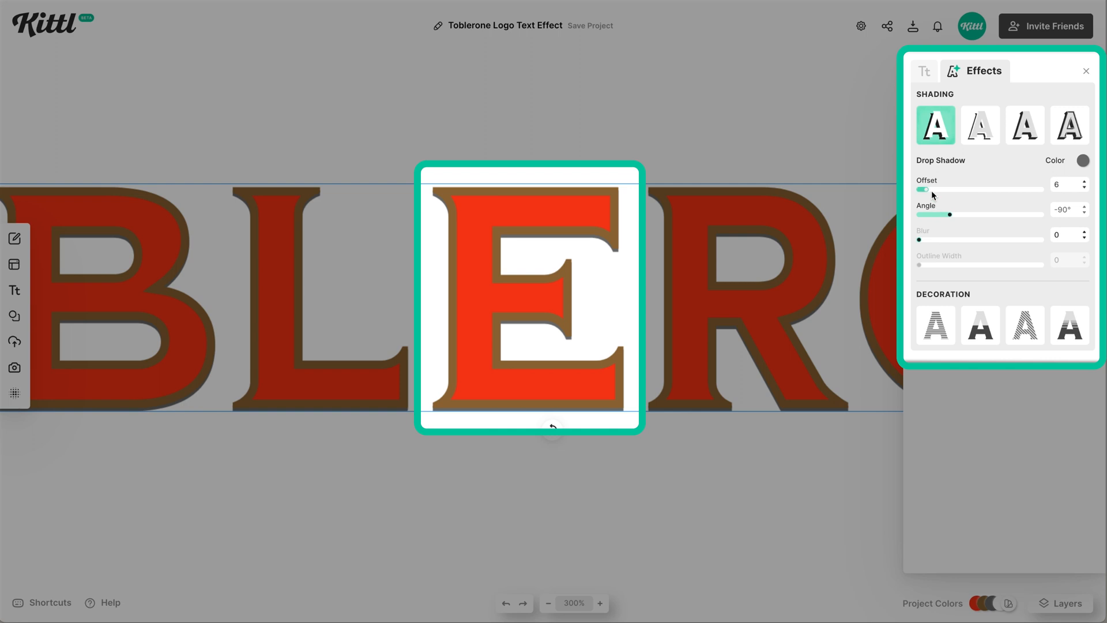
left_click_drag(923, 189, 934, 190)
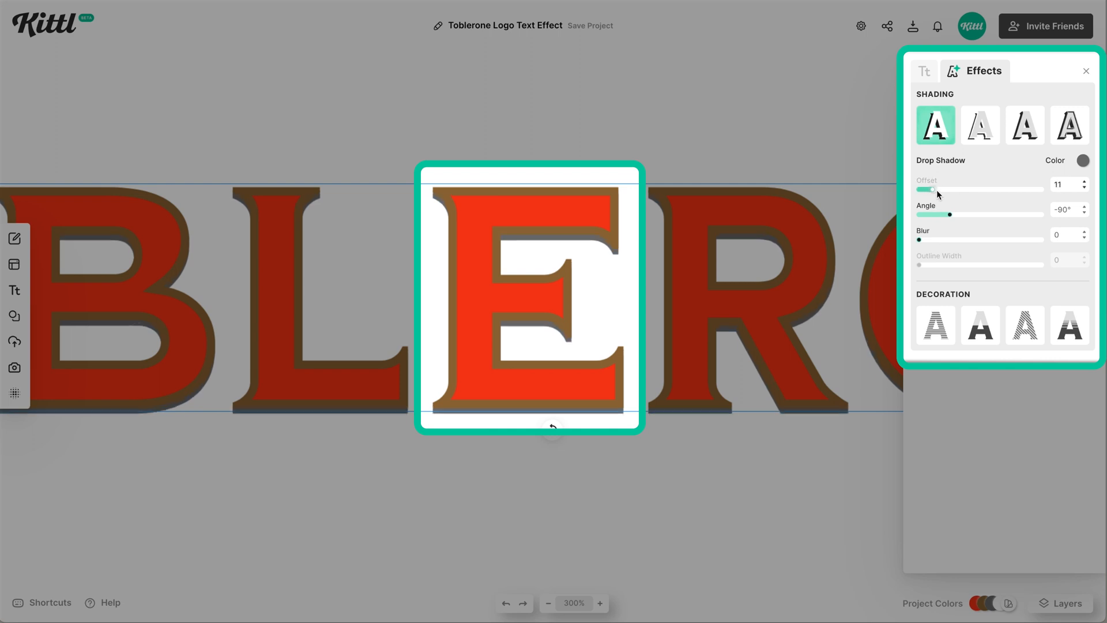
left_click_drag(921, 214, 957, 214)
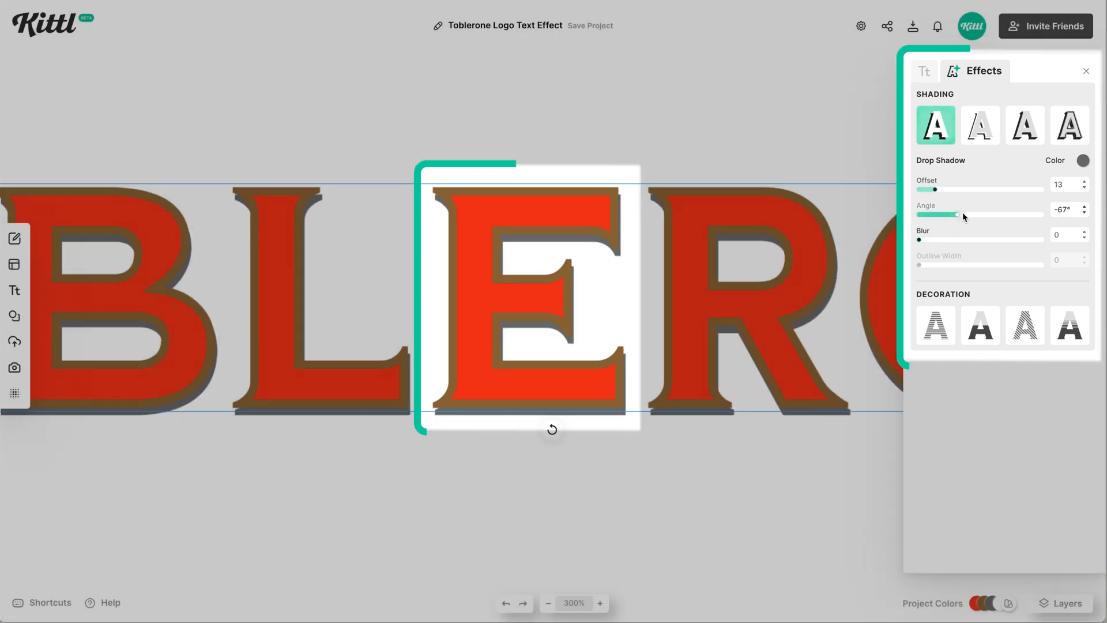
left_click(1082, 160)
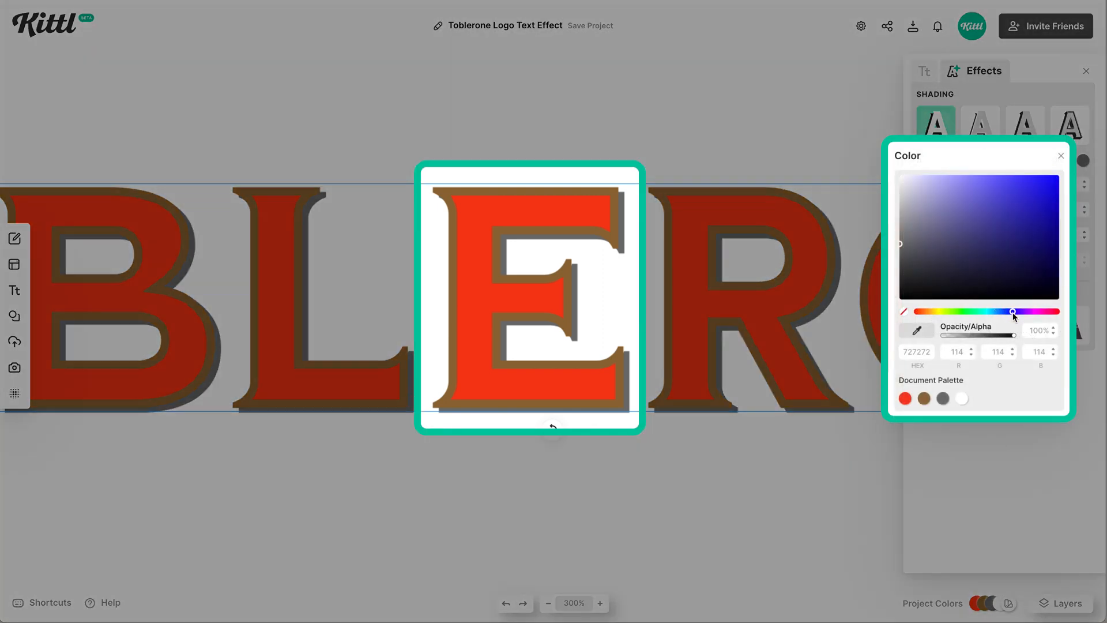
left_click(1003, 245)
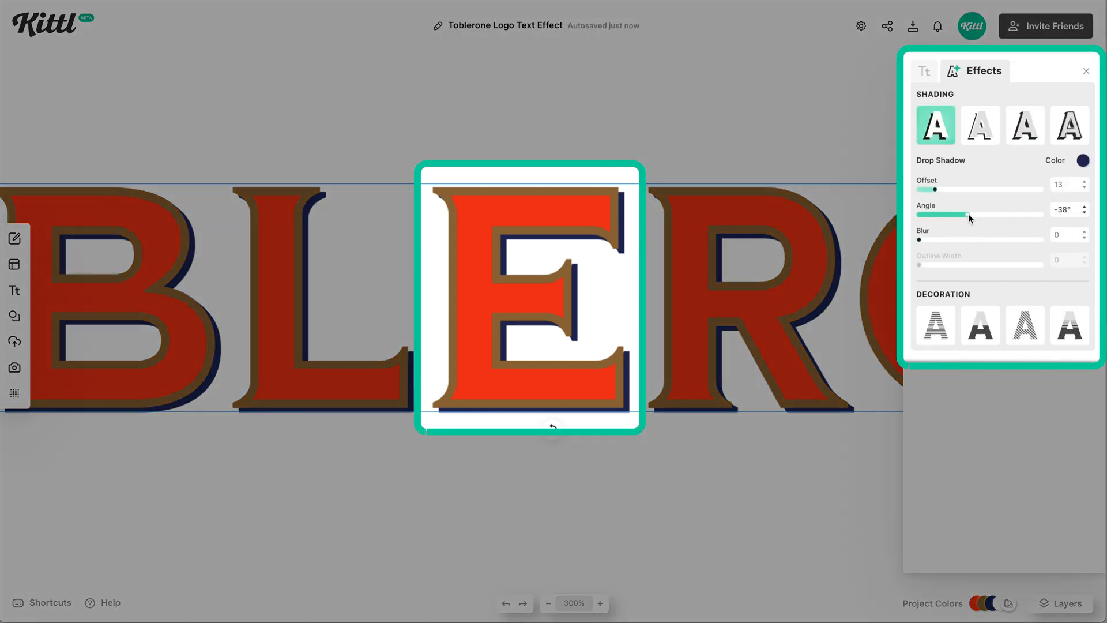
Adjust the shadow offset to 25 and the angle to about -31°
left_click_drag(950, 215, 971, 215)
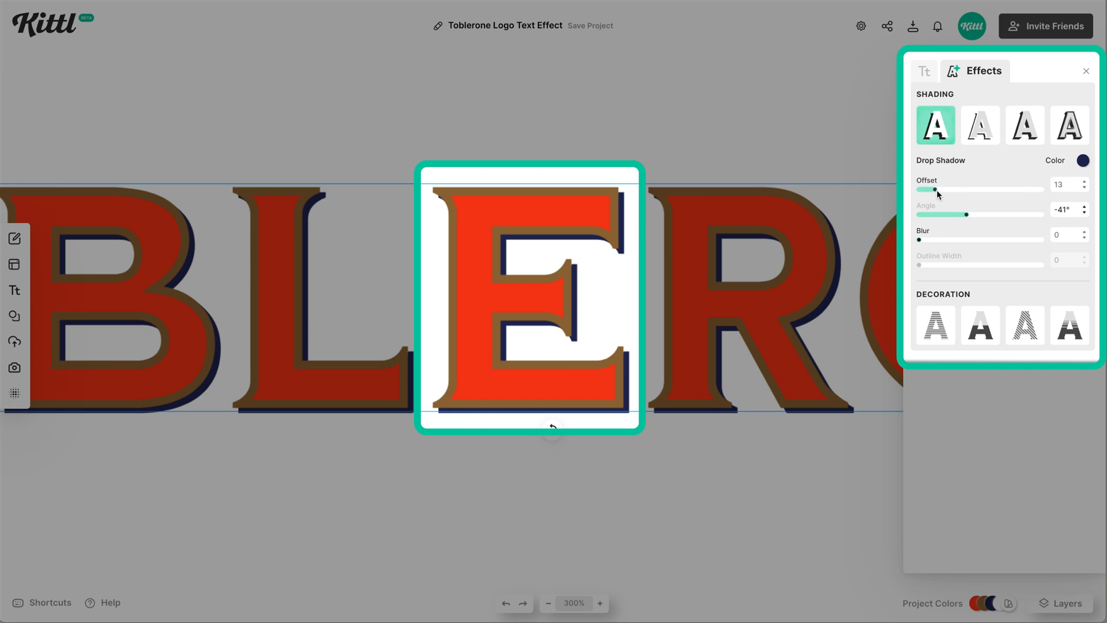
left_click_drag(932, 191, 946, 191)
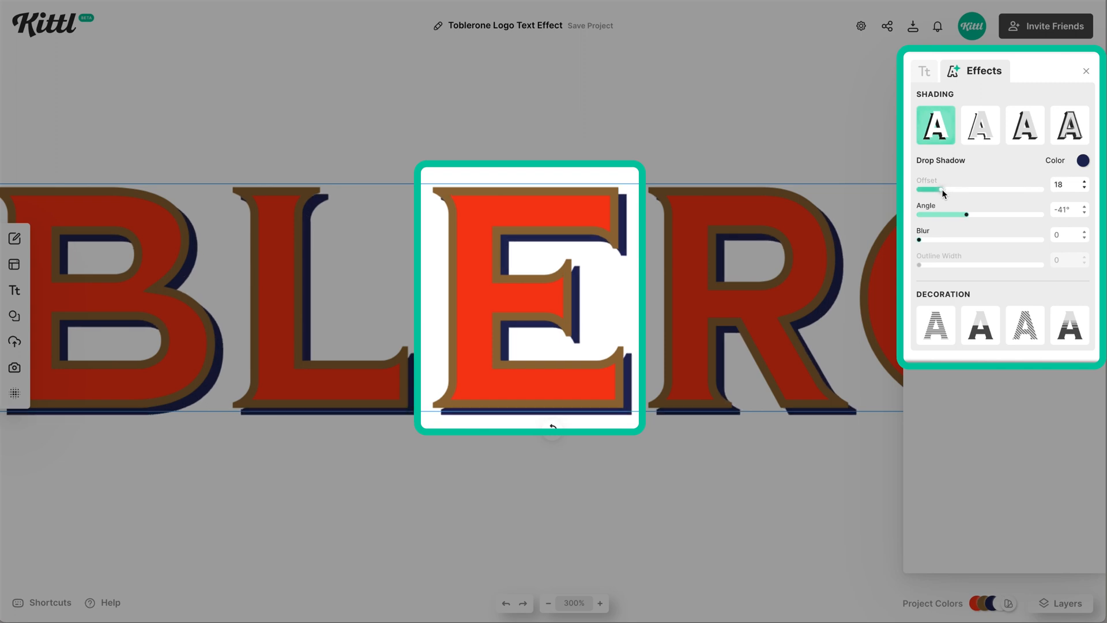
left_click_drag(967, 214, 950, 215)
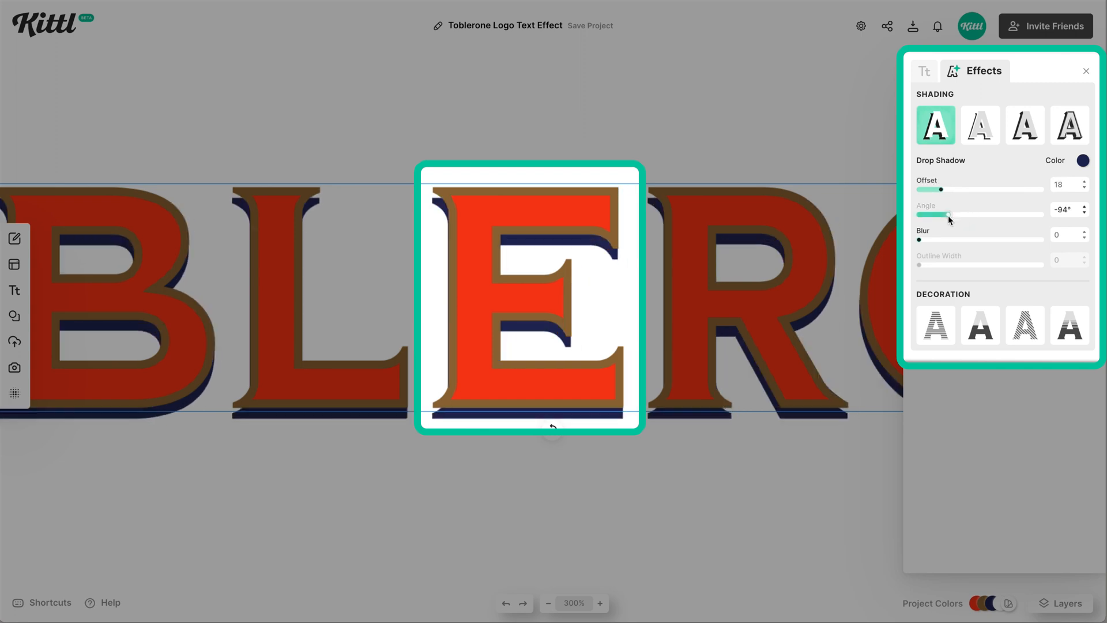
left_click_drag(949, 215, 966, 214)
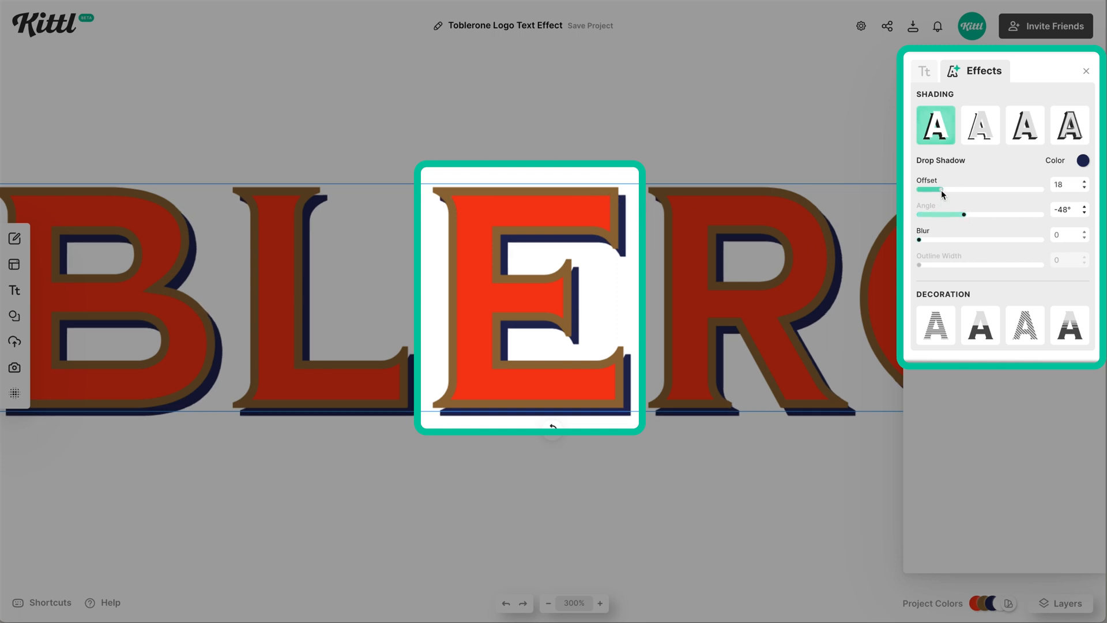
left_click_drag(938, 189, 950, 189)
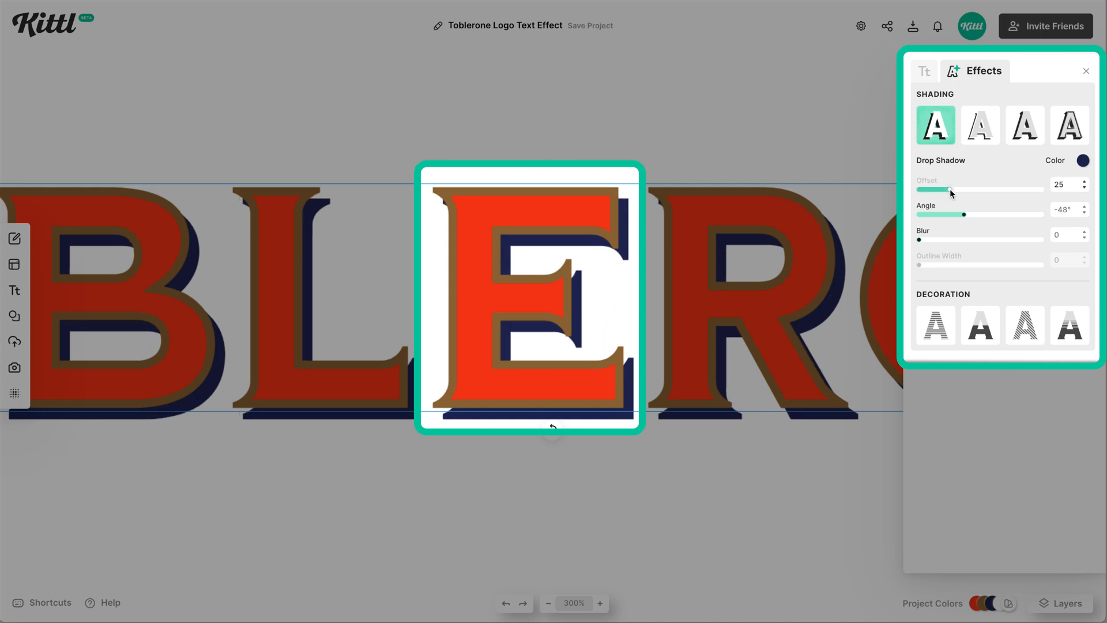
left_click_drag(950, 214, 973, 214)
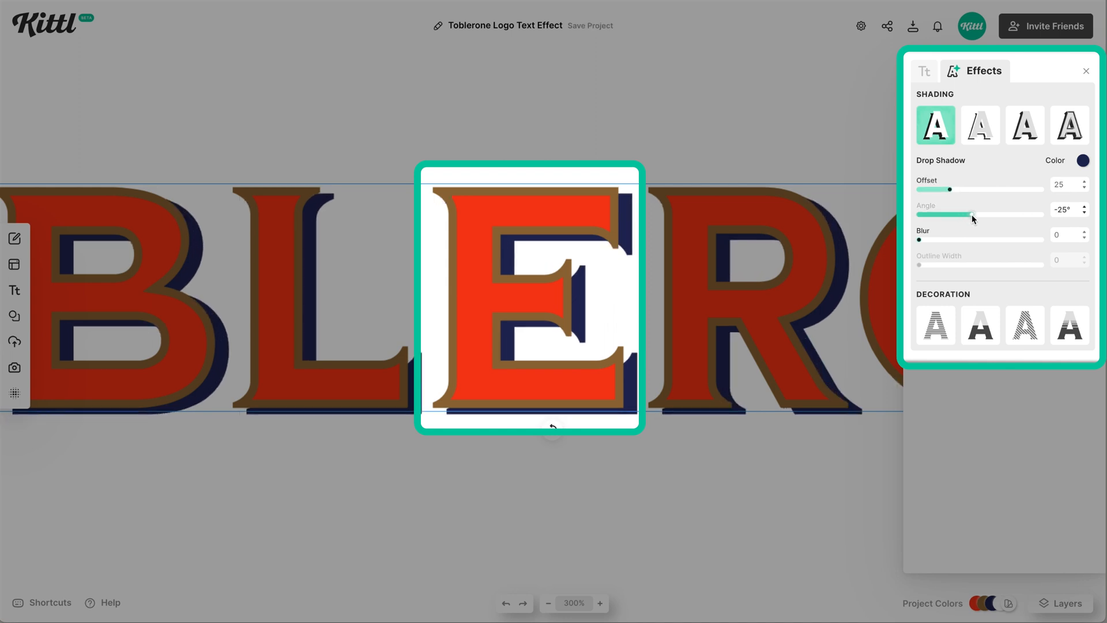
left_click_drag(979, 214, 970, 215)
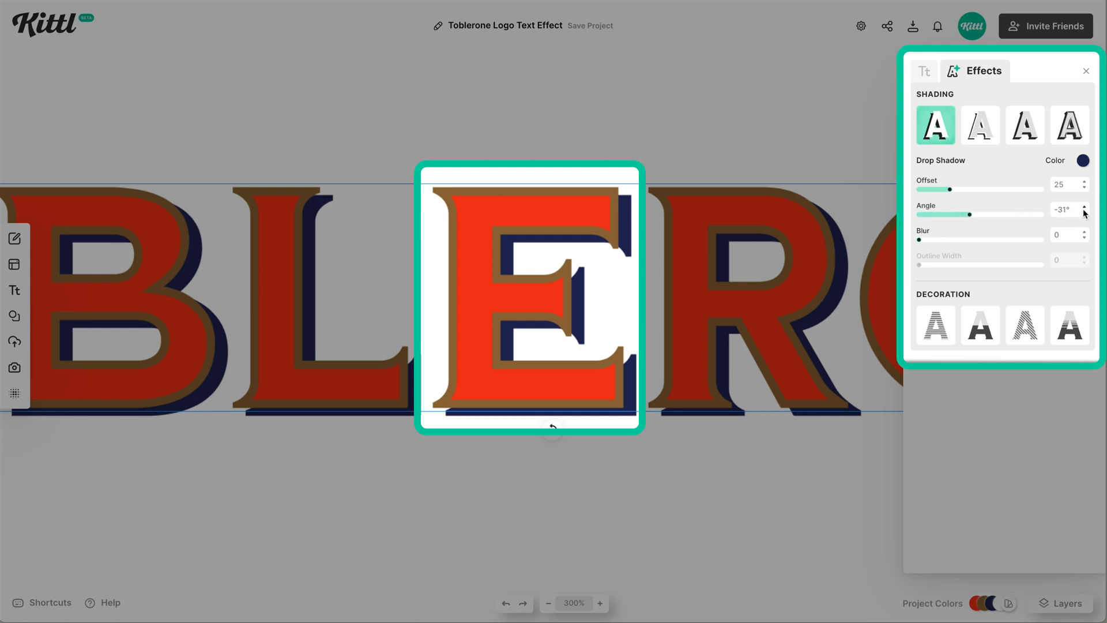
left_click(1086, 212)
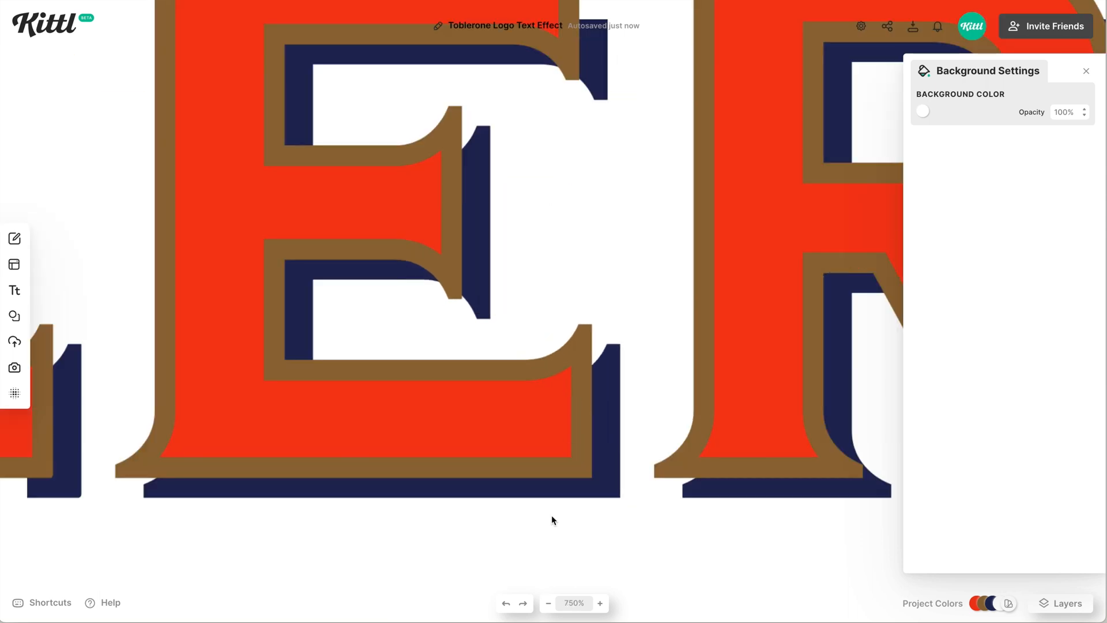
mouse_move(586, 494)
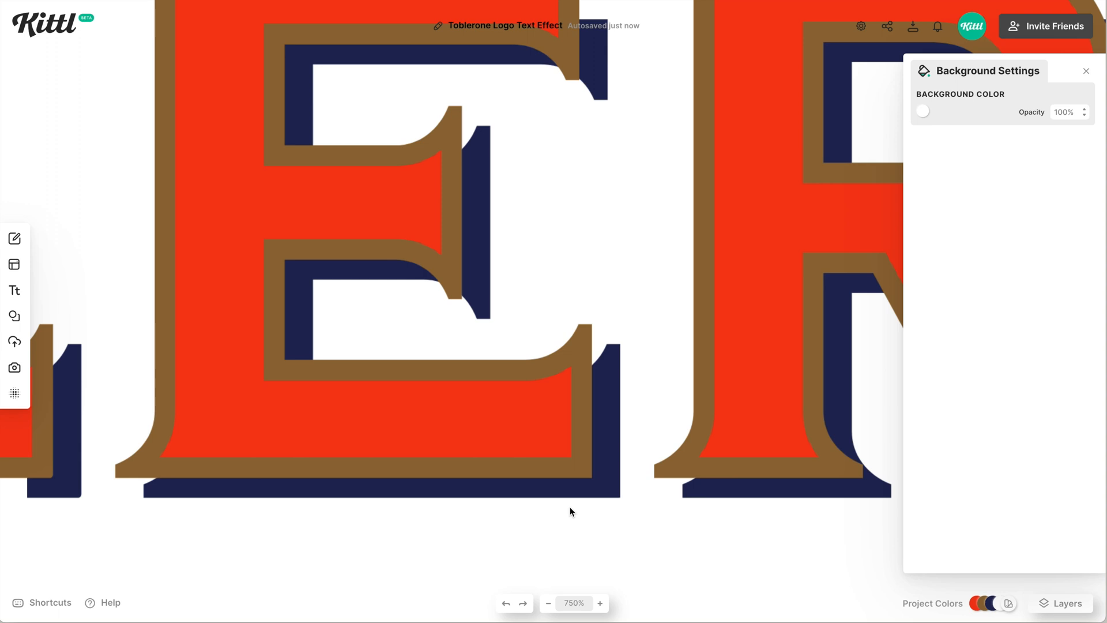
Zoom out and set the artboard background to pale butter-yellow
left_click(548, 603)
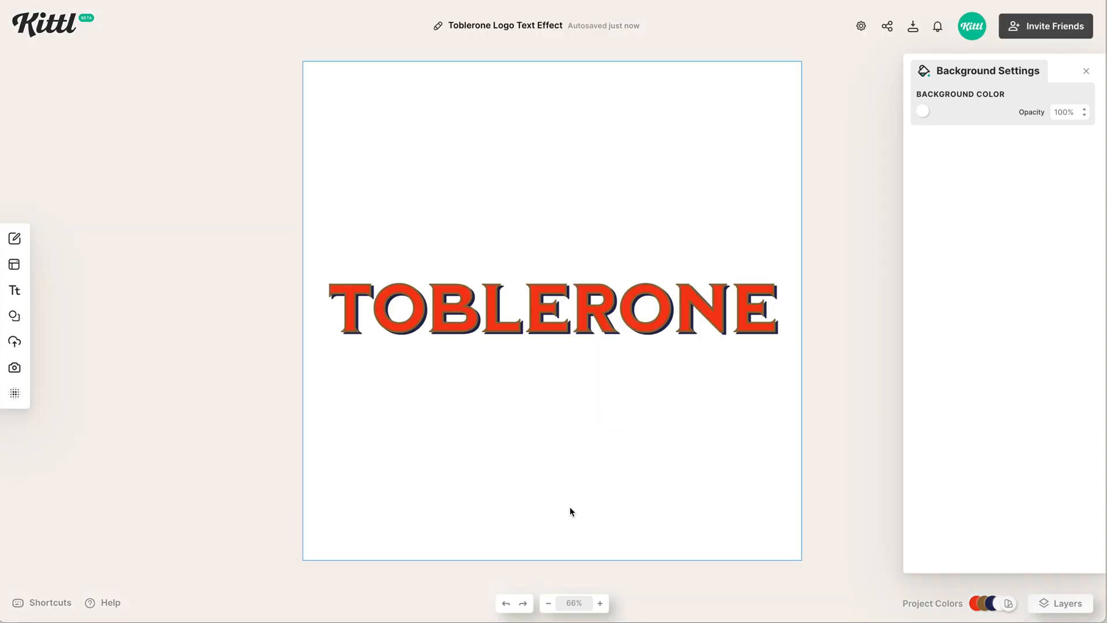
left_click(551, 307)
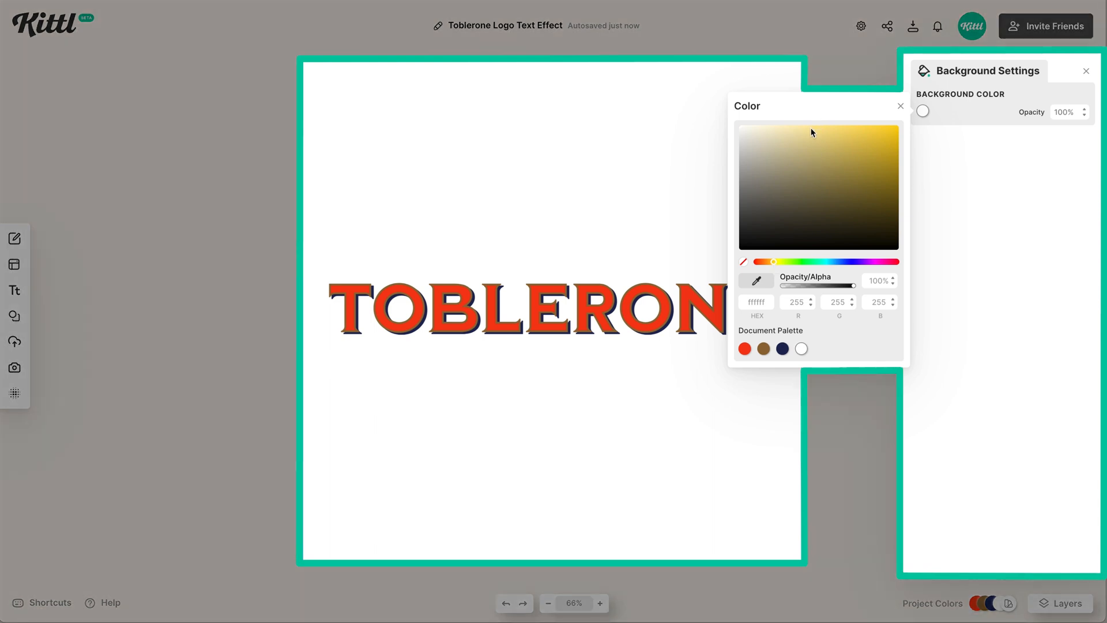
left_click(812, 133)
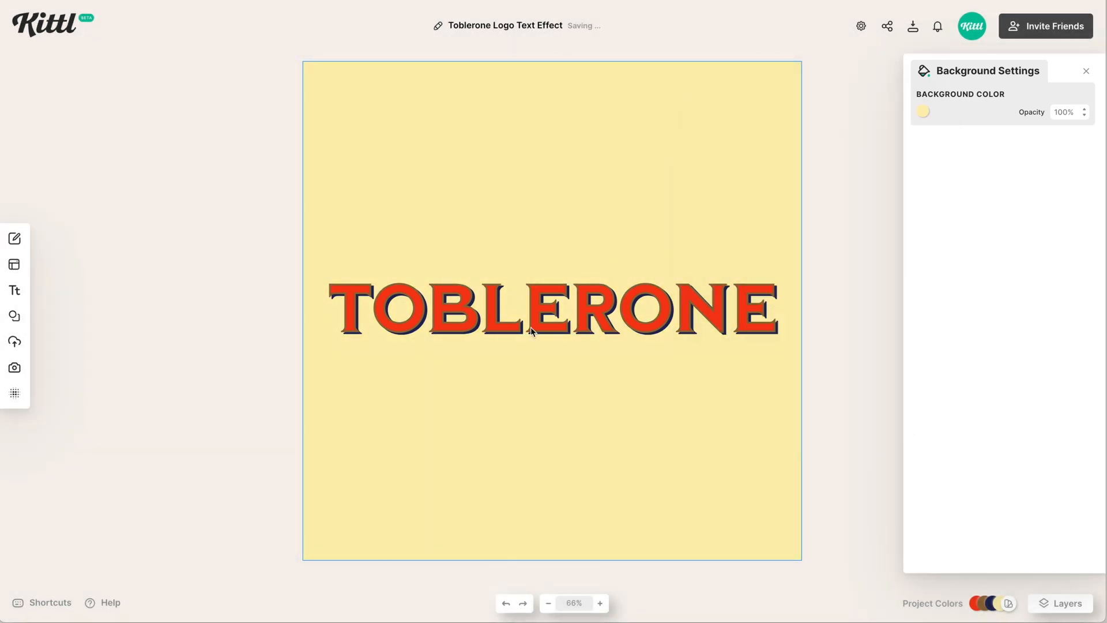
left_click(550, 309)
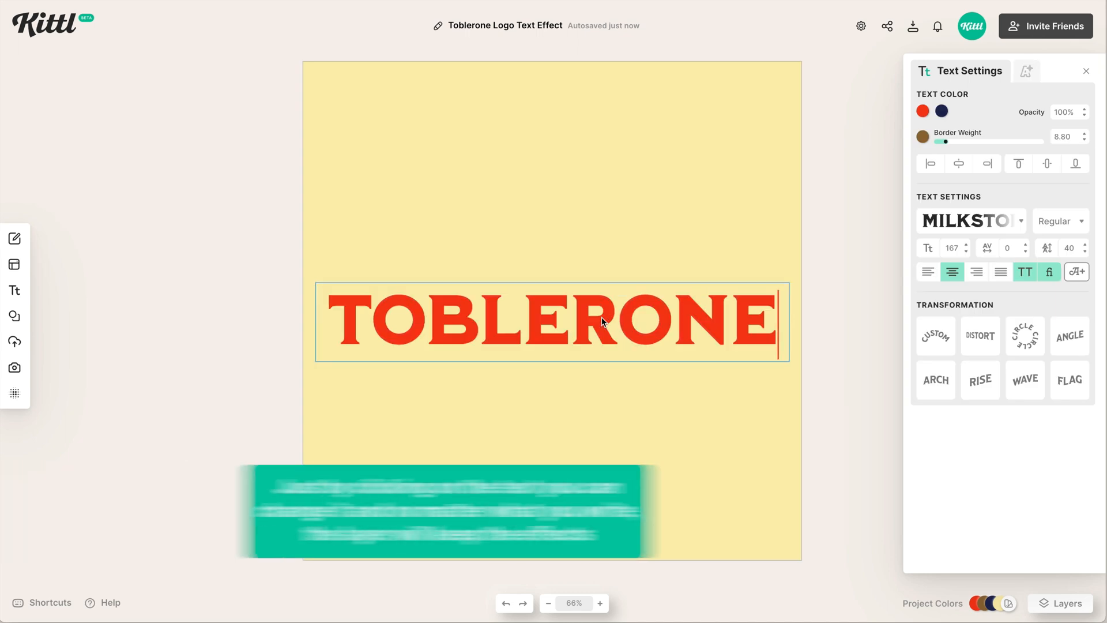
Retype the lettering as CHOCOLATE and deselect it to view the result
type("CHOCOLATE")
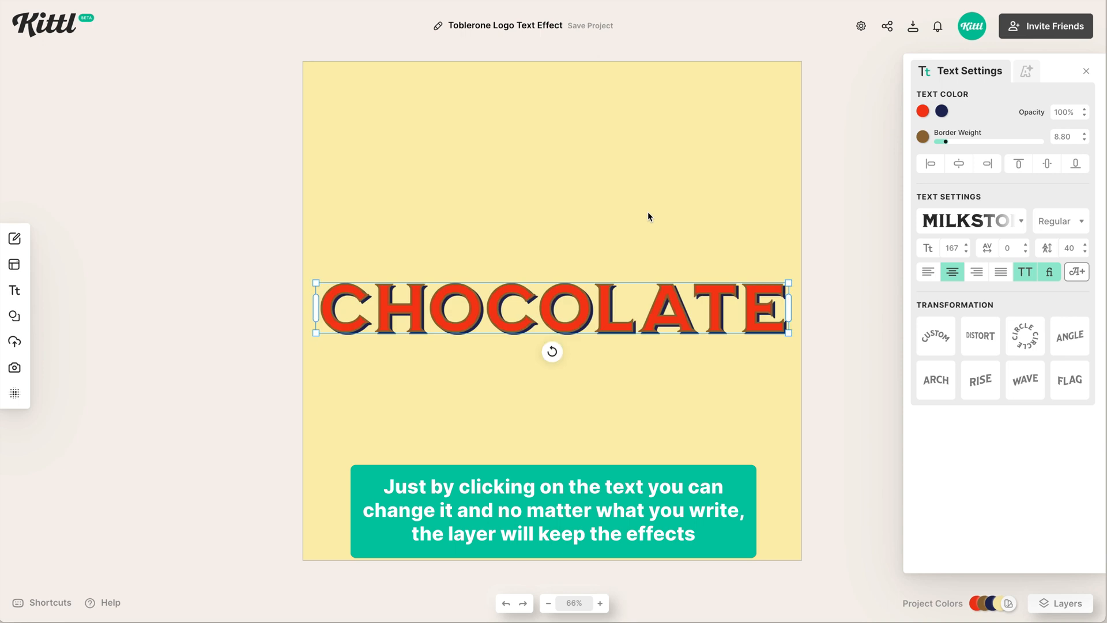
left_click(680, 377)
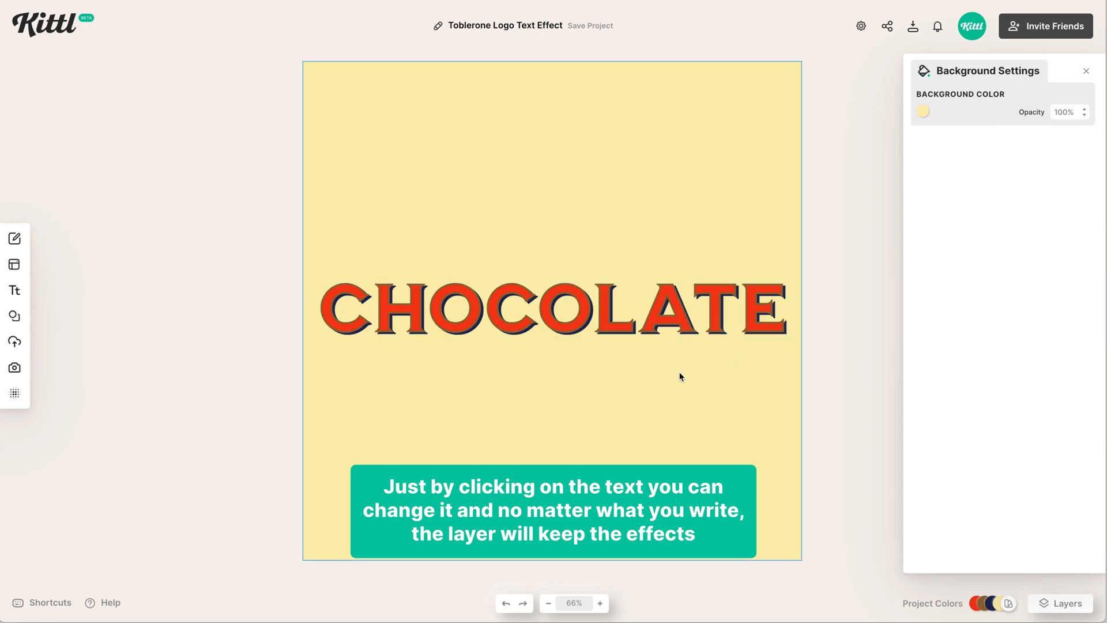
mouse_move(676, 401)
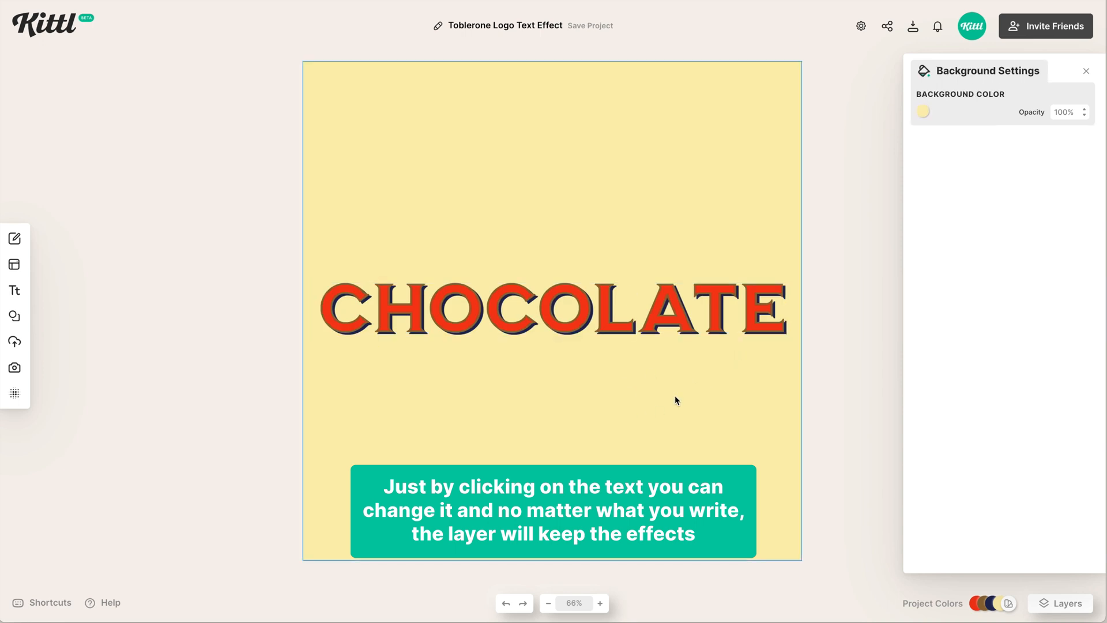